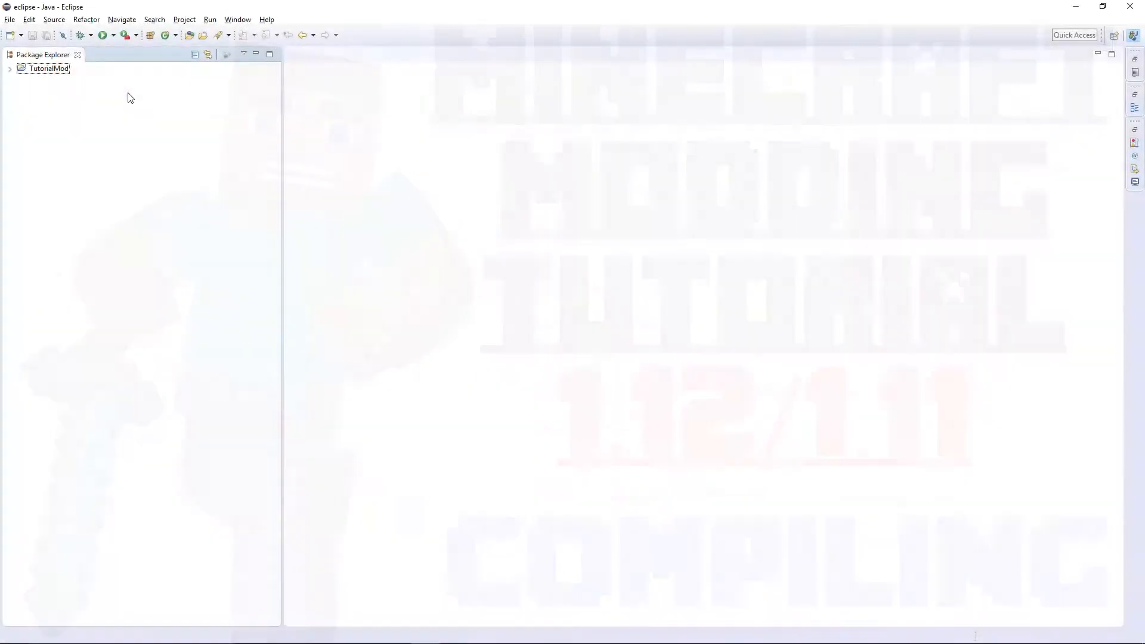
# Expand the TutorialMod project tree to reveal mcmod.info under src/main/resources.
pyautogui.click(10, 68)
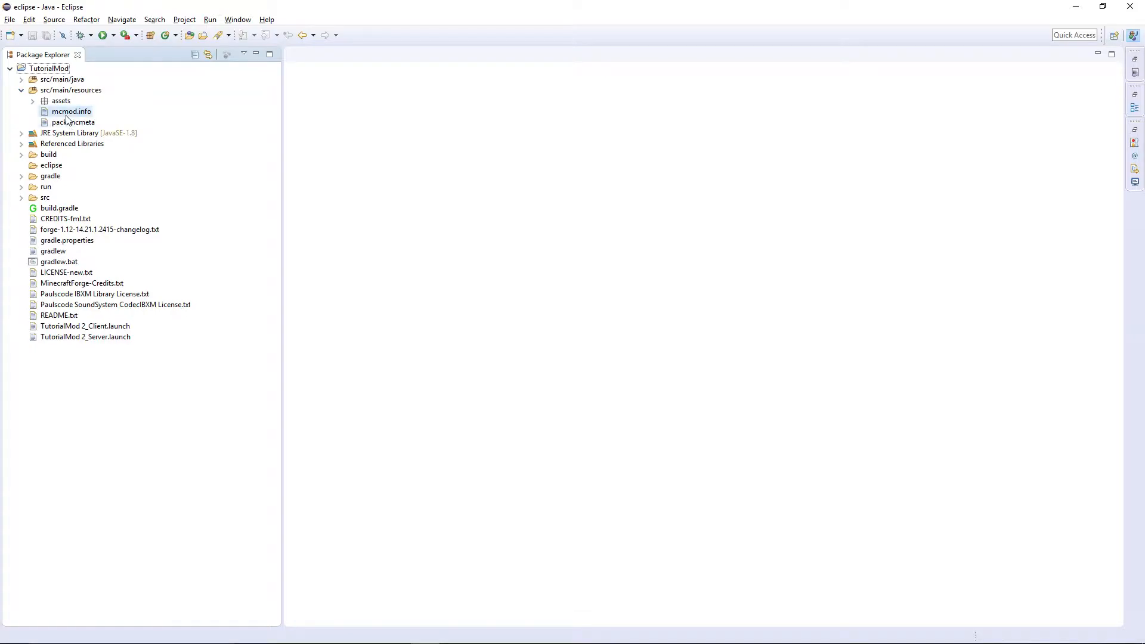
# Fill mcmod.info with modid tm, name Tutorial Mod, the tutorial description, YouTube URL and credits.
pyautogui.doubleClick(71, 111)
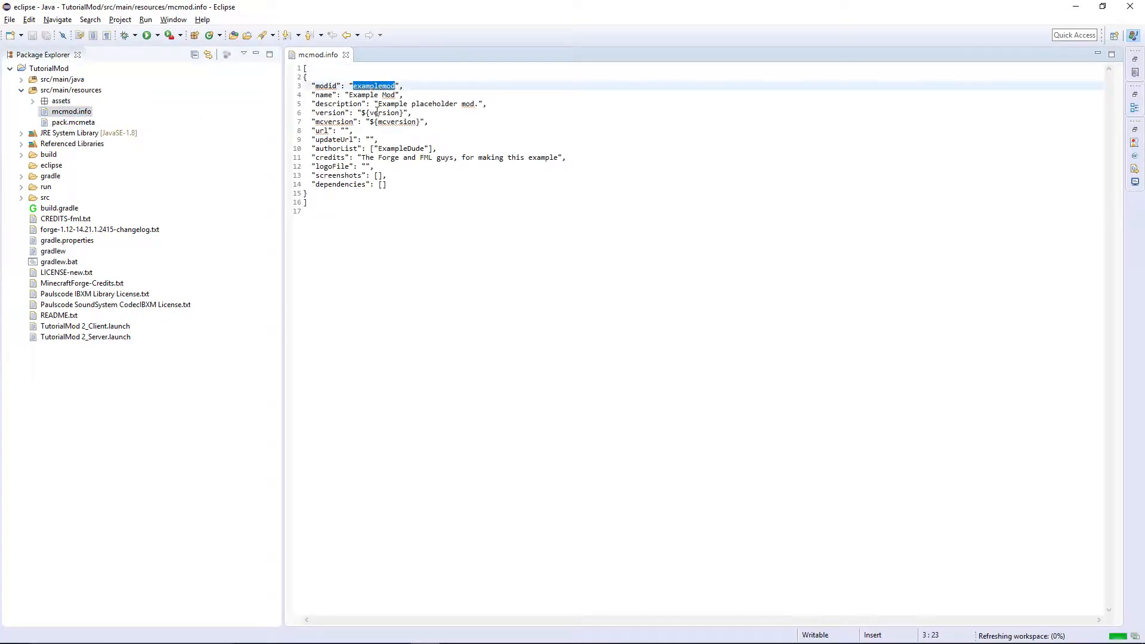
pyautogui.write('tm')
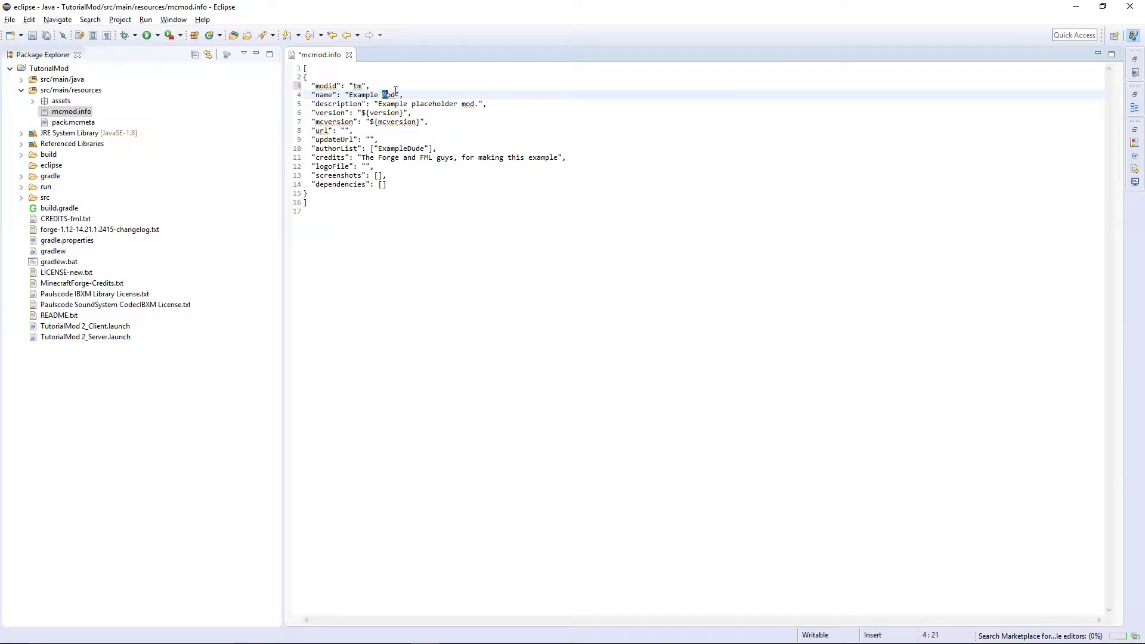
pyautogui.write('Tutorial Mod')
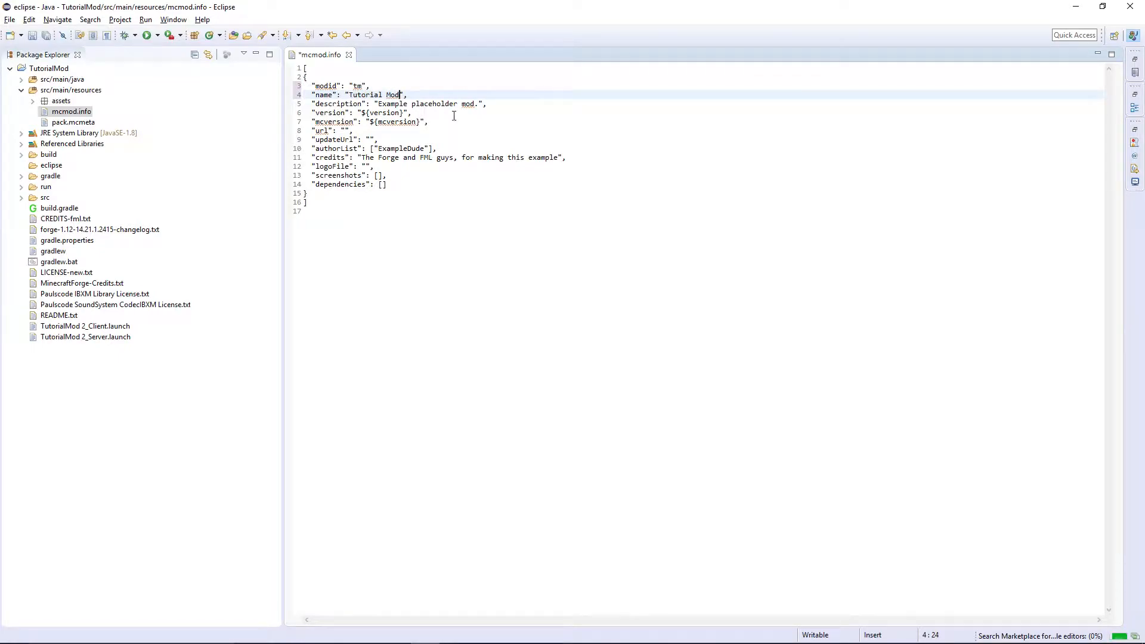
pyautogui.write('Mod created in my Minecraft Modding Tutorials')
pyautogui.click(370, 122)
pyautogui.write('1.12')
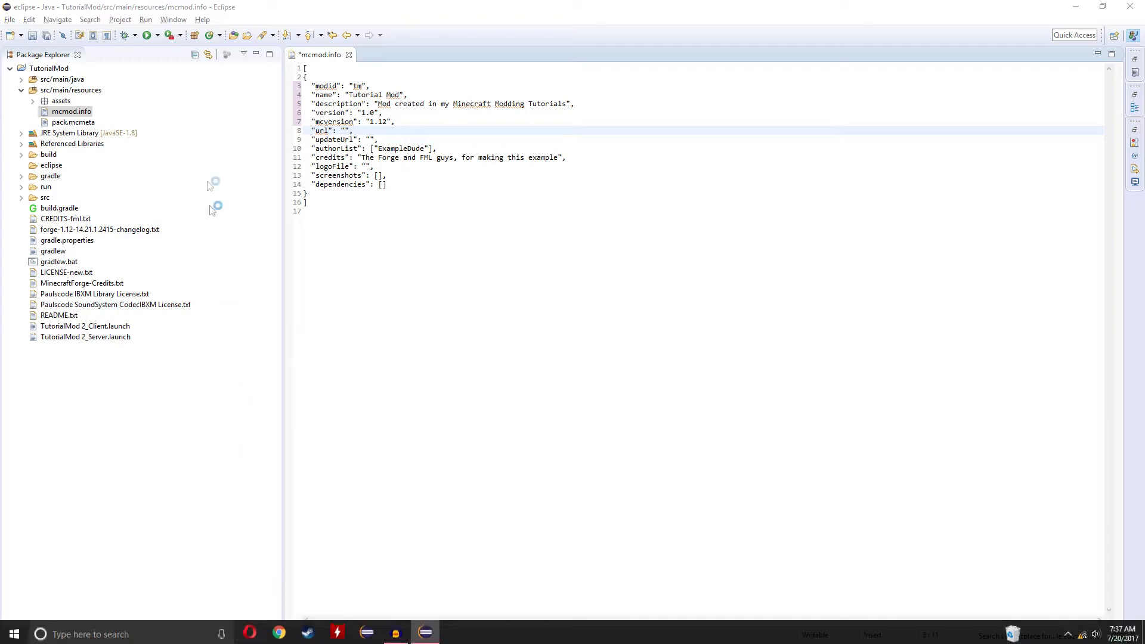
pyautogui.write('https://www.youtube.com/channel/UCUAawSqNFBEj-bxguJyJL9g')
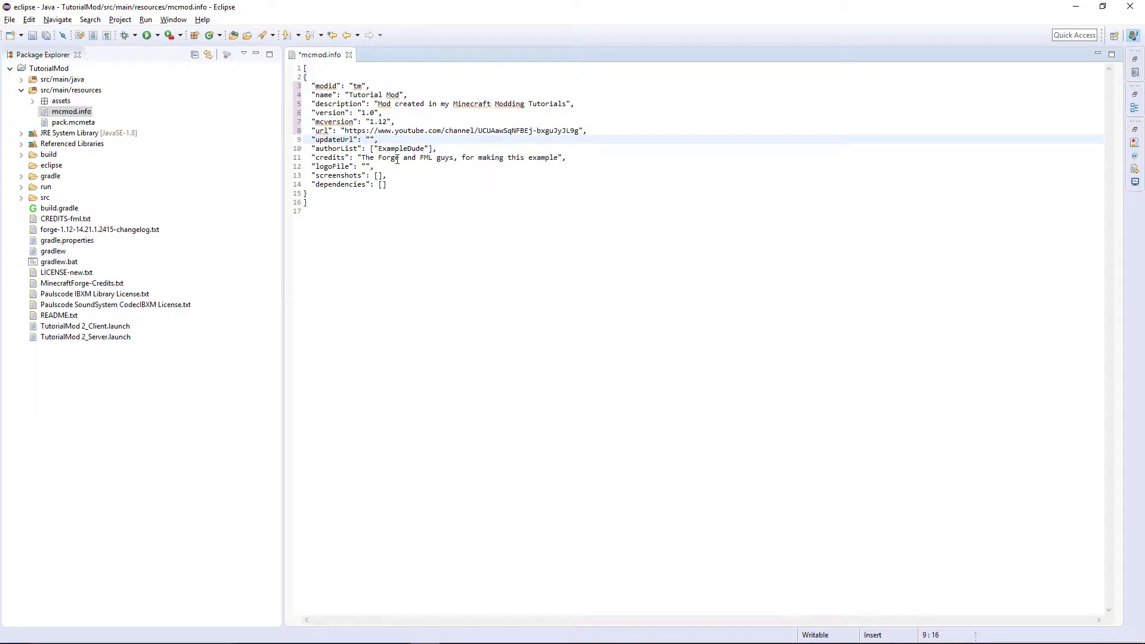
pyautogui.doubleClick(401, 149)
pyautogui.write('Harry')
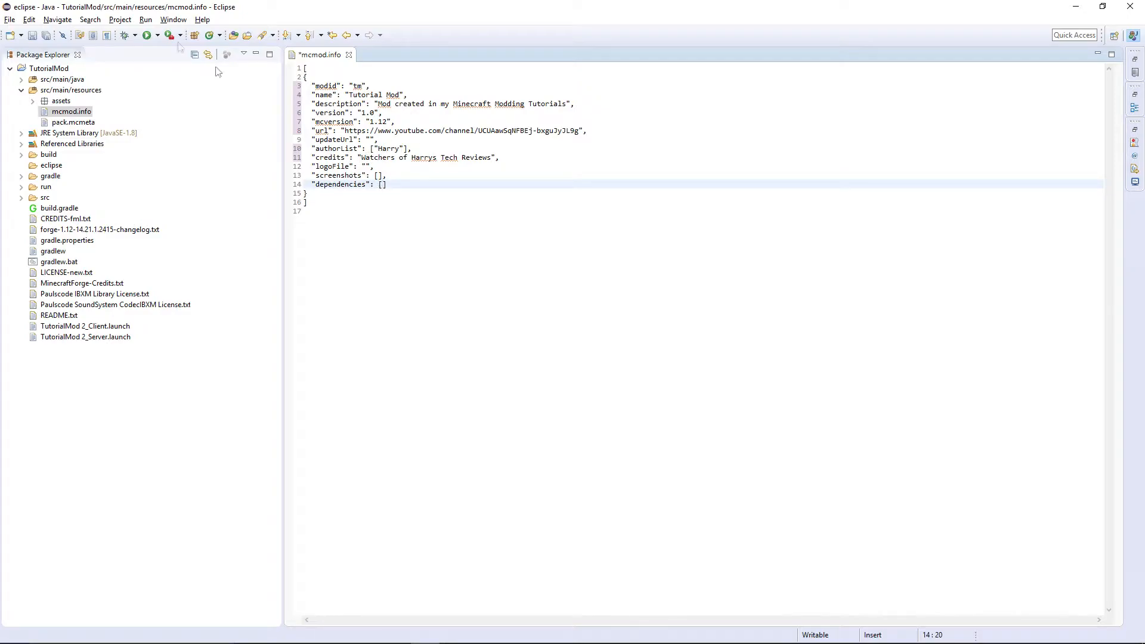
pyautogui.moveTo(46, 34)
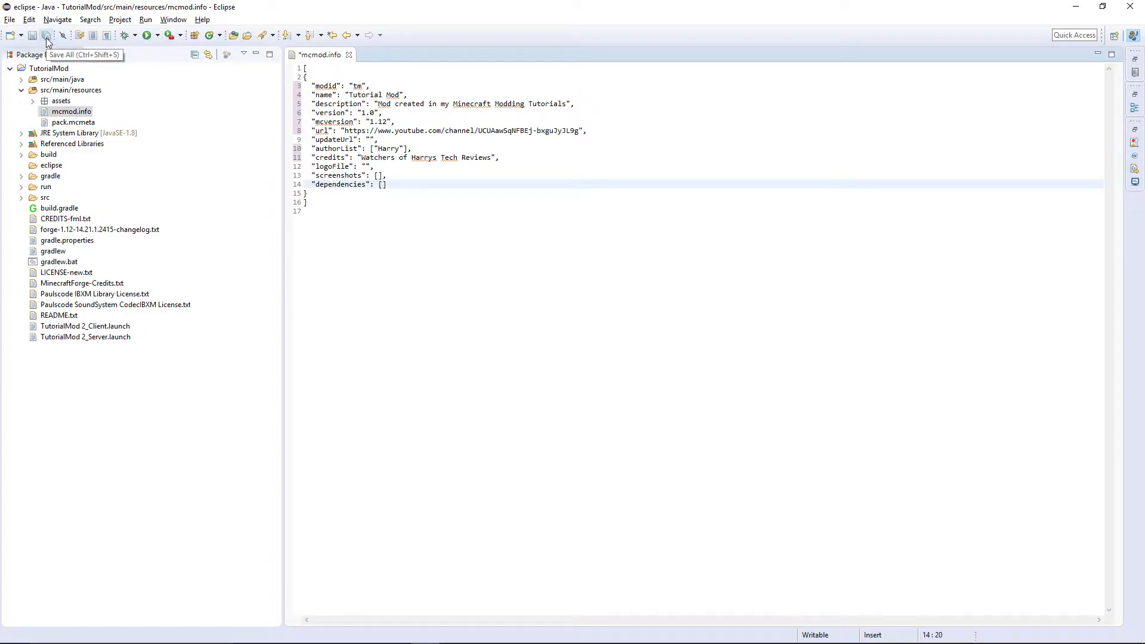
# Save all edits, check Tutorial Mod's details in Minecraft's mod list, then close the game.
pyautogui.click(46, 35)
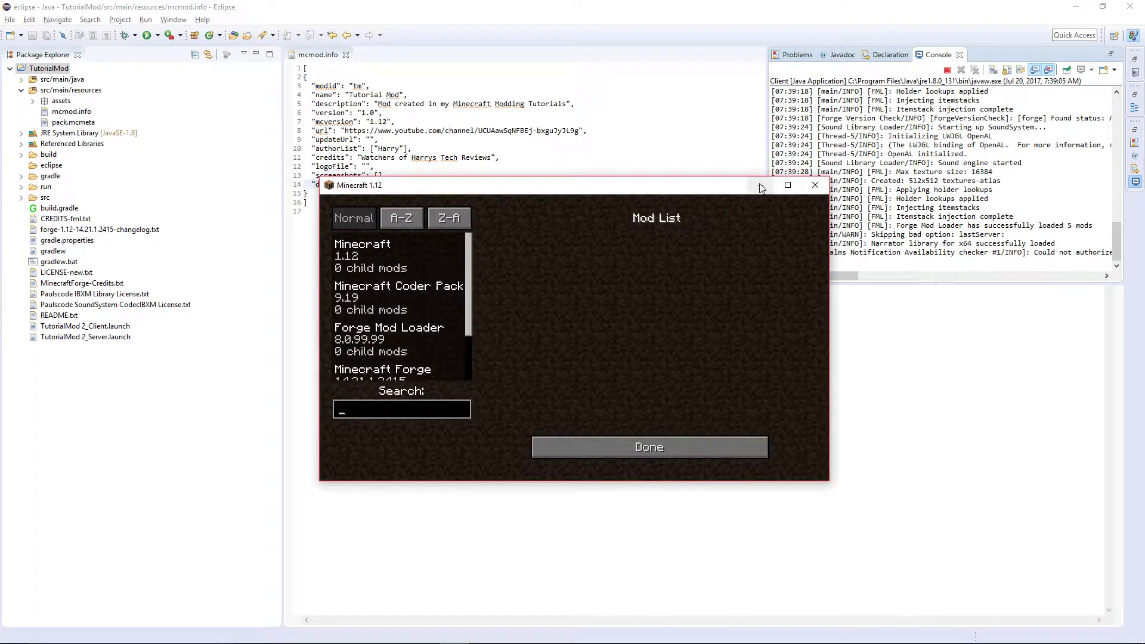
pyautogui.click(380, 354)
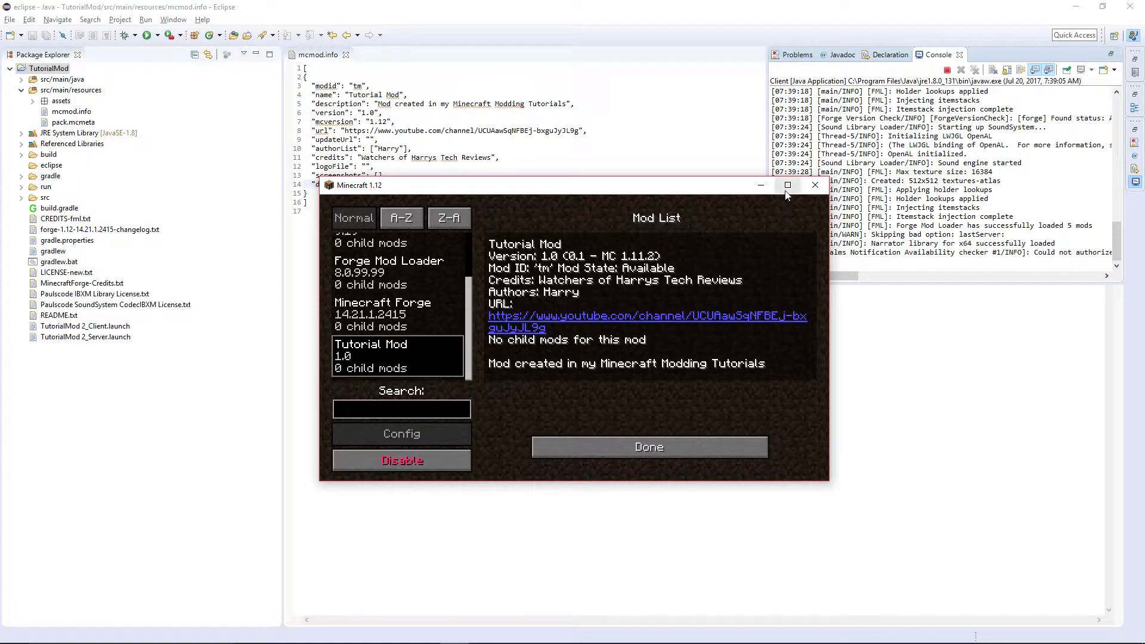
pyautogui.click(787, 185)
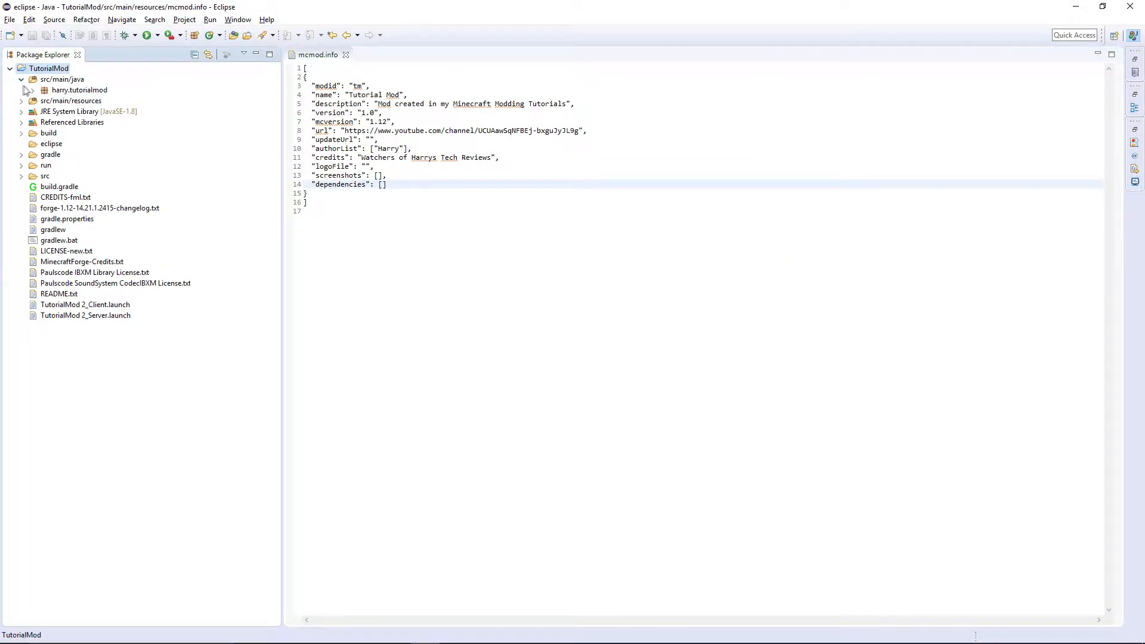
# Open Reference.java in harry.tutorialmod and set VERSION to "1.0 - MC 1.12".
pyautogui.click(24, 90)
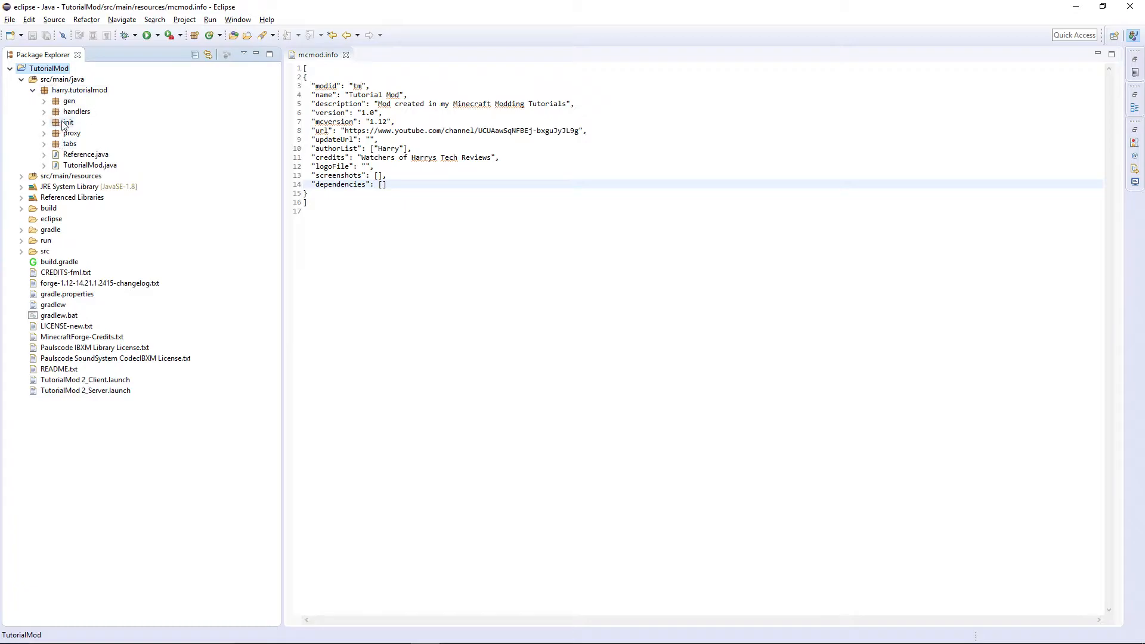
pyautogui.click(45, 100)
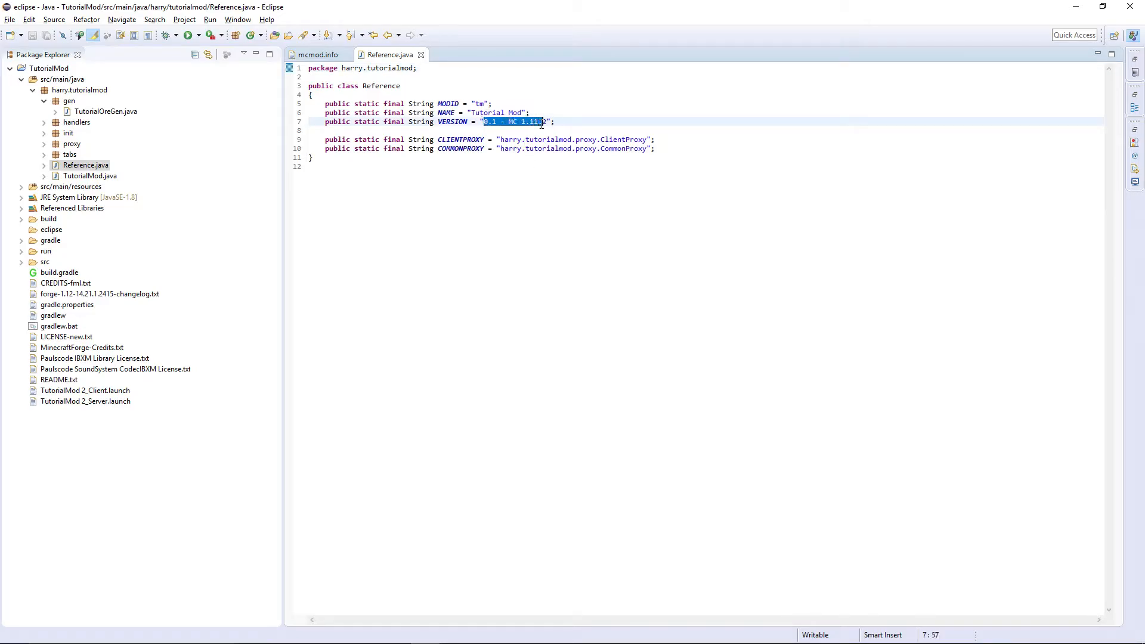
pyautogui.write('1.')
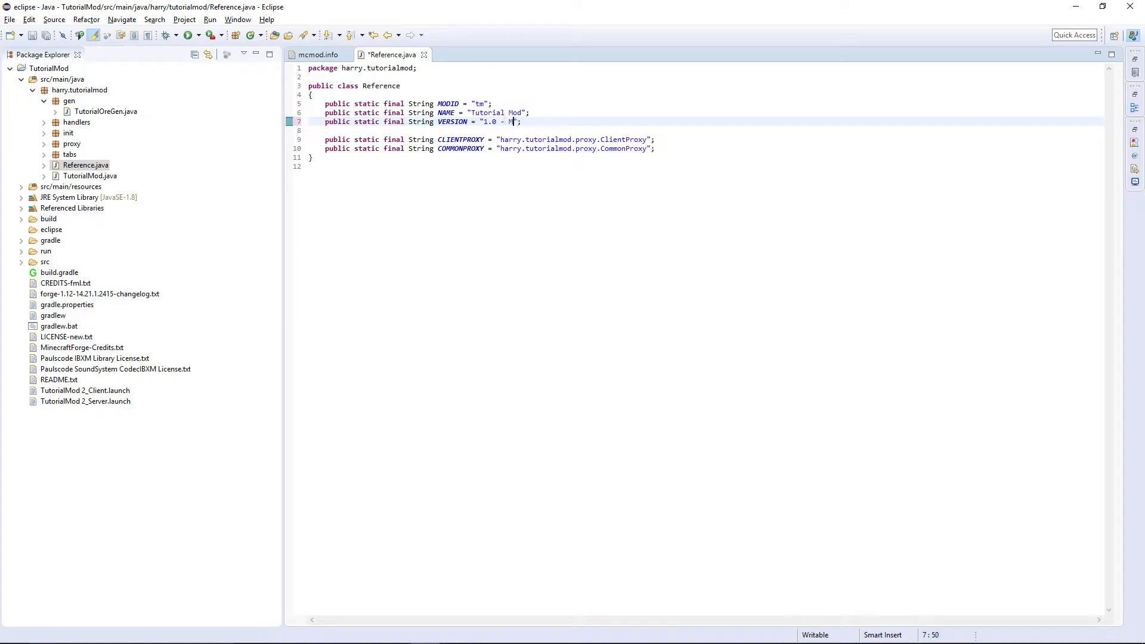
pyautogui.write('C 1.12')
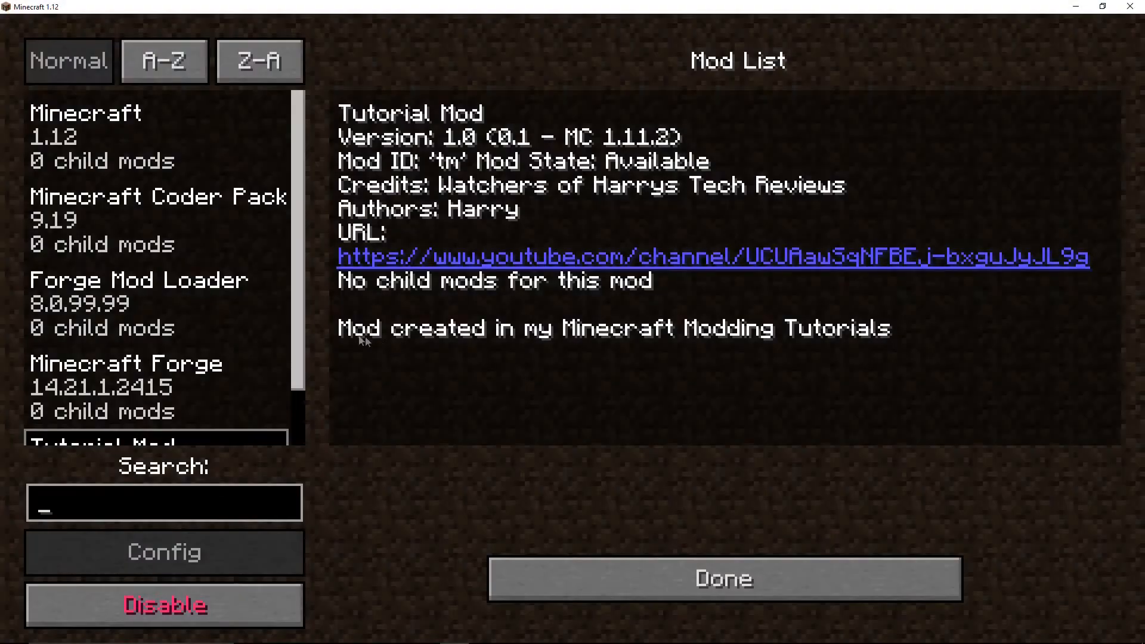
pyautogui.moveTo(723, 579)
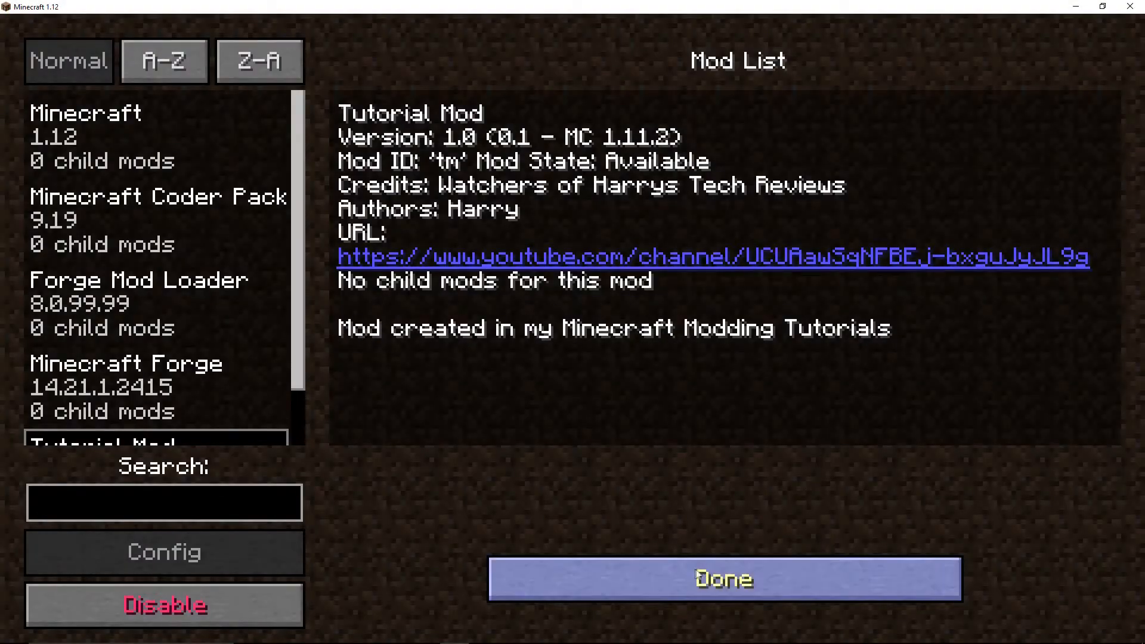
# Leave Minecraft's mod list with Done.
pyautogui.click(723, 578)
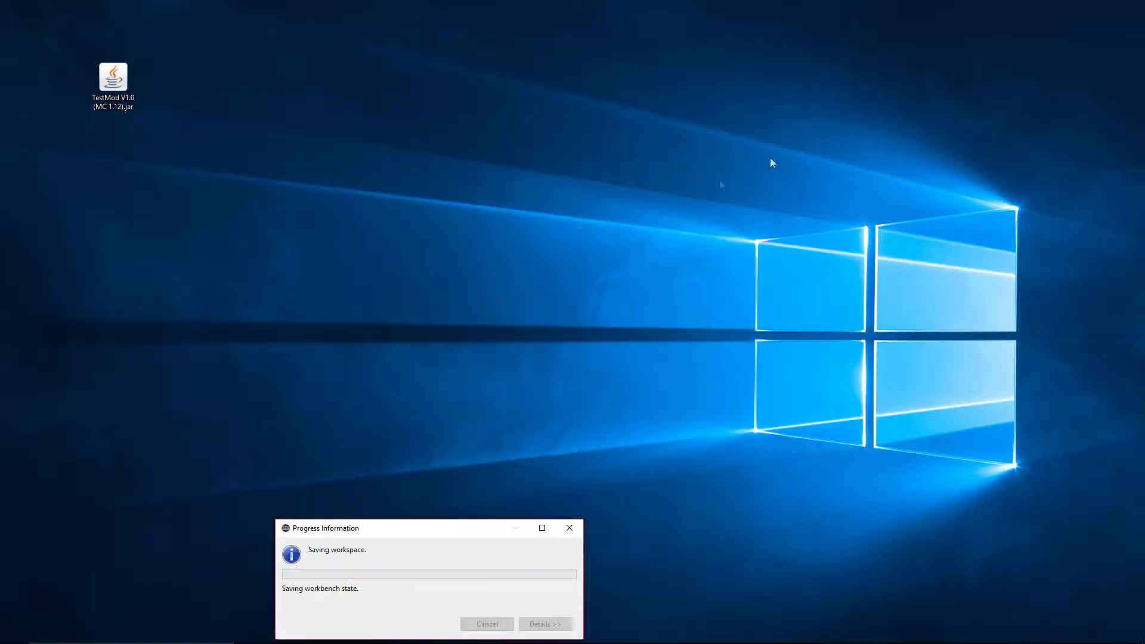
# Run gradlew build from c:\Minecraft Modding\TutorialMod 2 in Command Prompt, then close it.
pyautogui.click(13, 628)
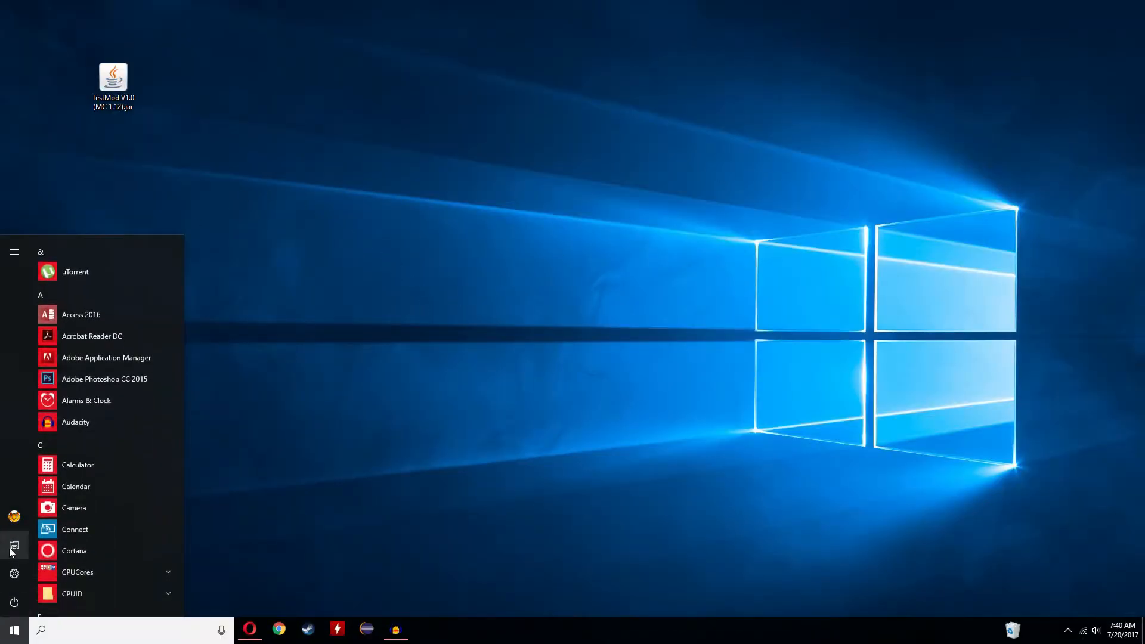
pyautogui.click(13, 546)
pyautogui.write('cd')
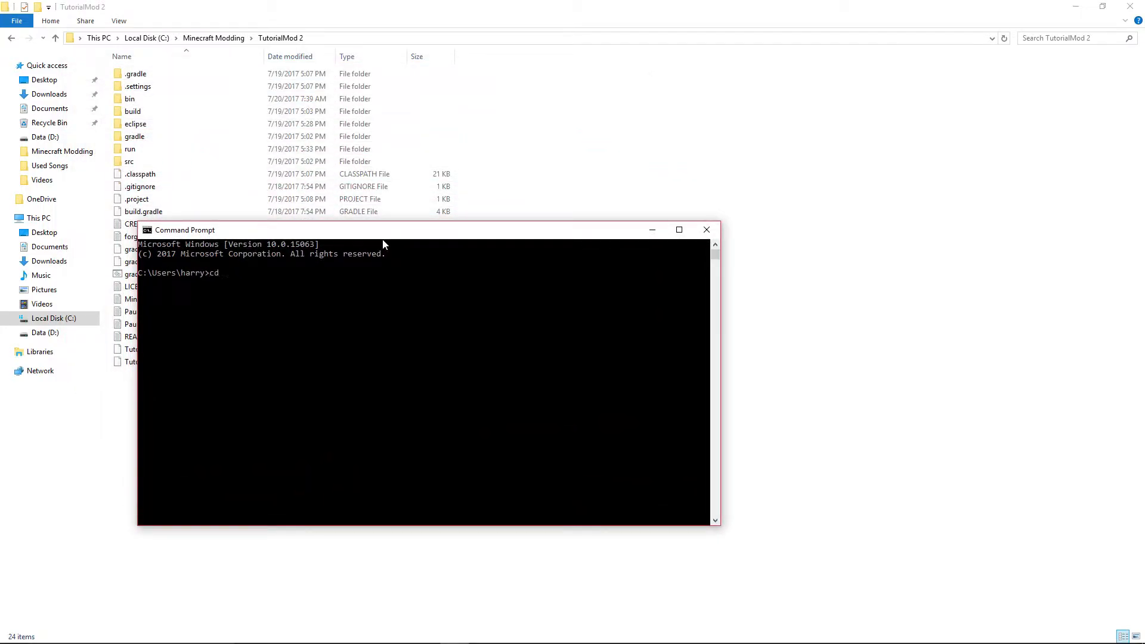
pyautogui.write('c:')
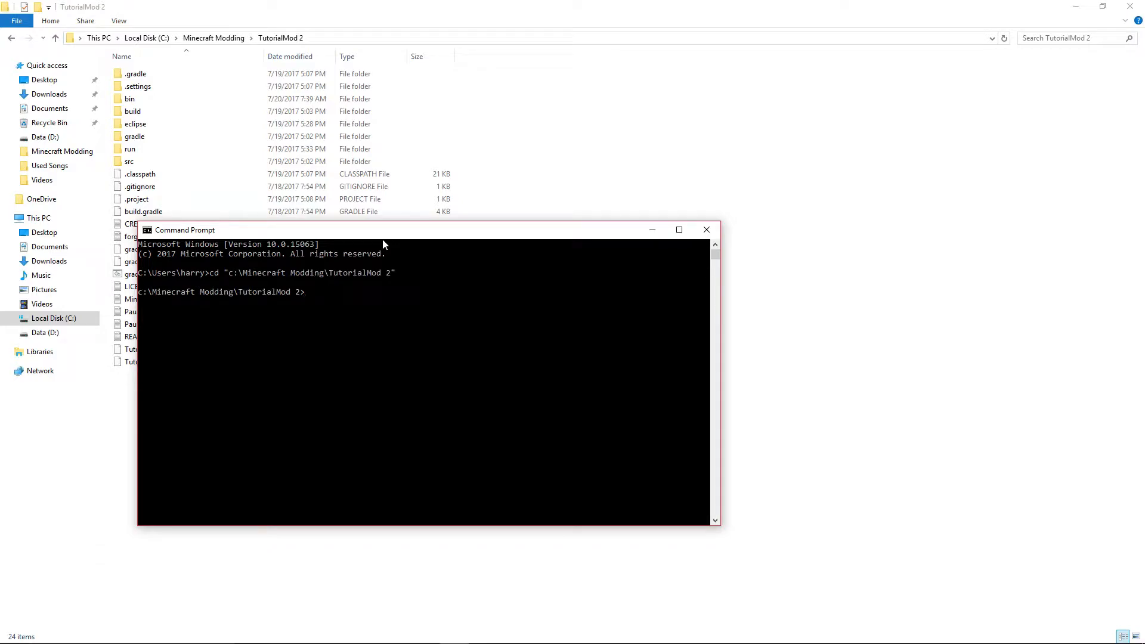
pyautogui.write('gradlew')
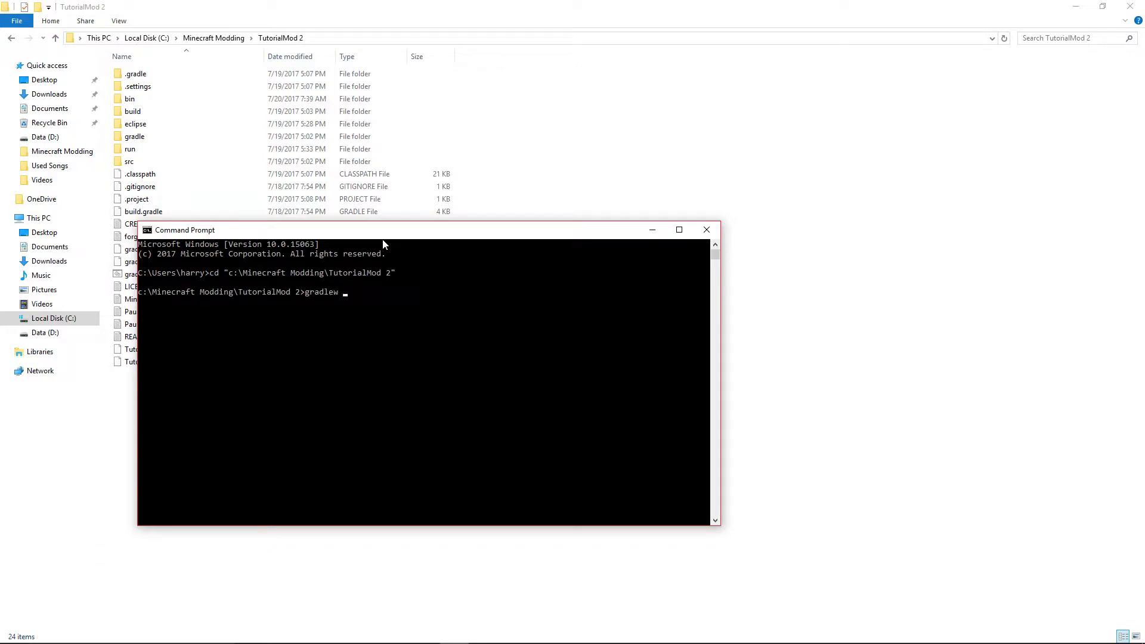
pyautogui.write('build')
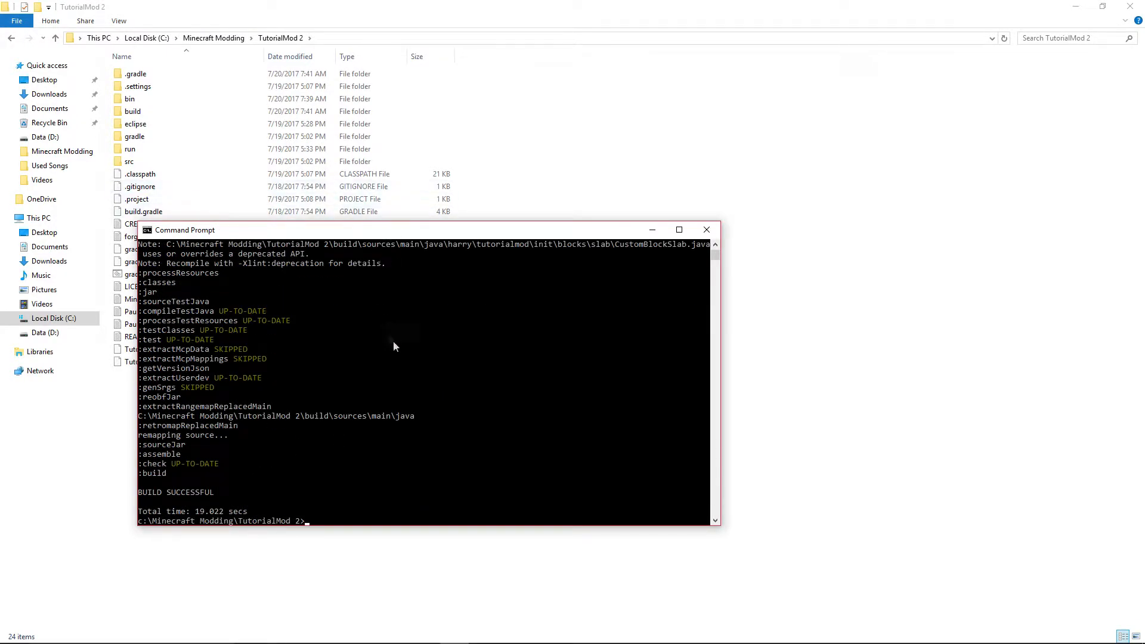
pyautogui.click(707, 229)
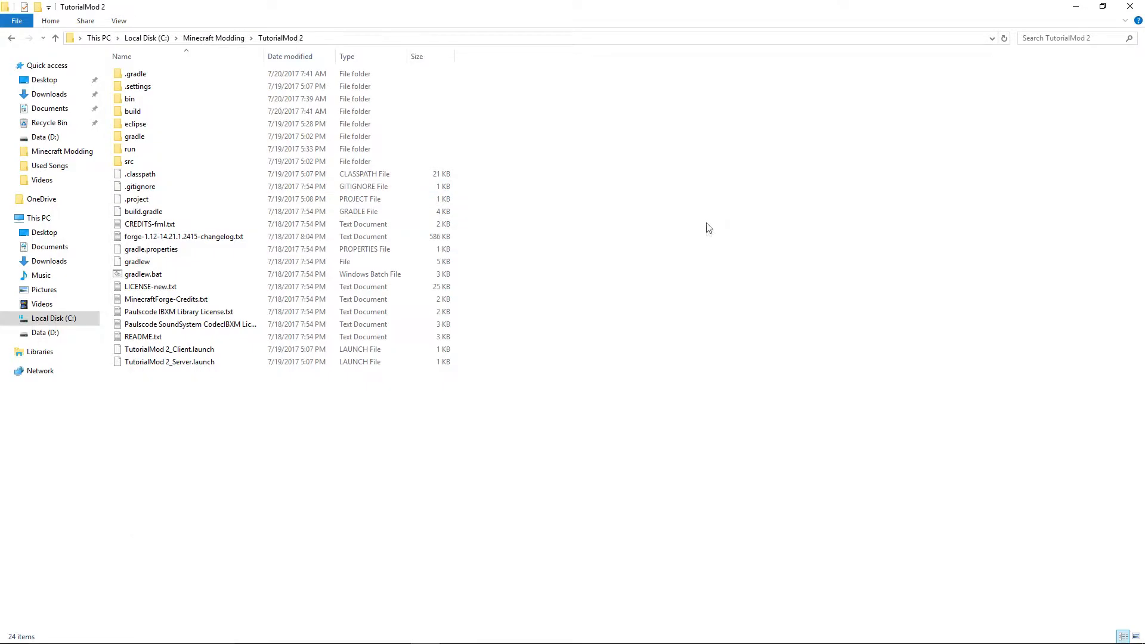
# Rename build/libs/modid-1.0.jar to Tutorial Mod 1.0.jar.
pyautogui.click(133, 111)
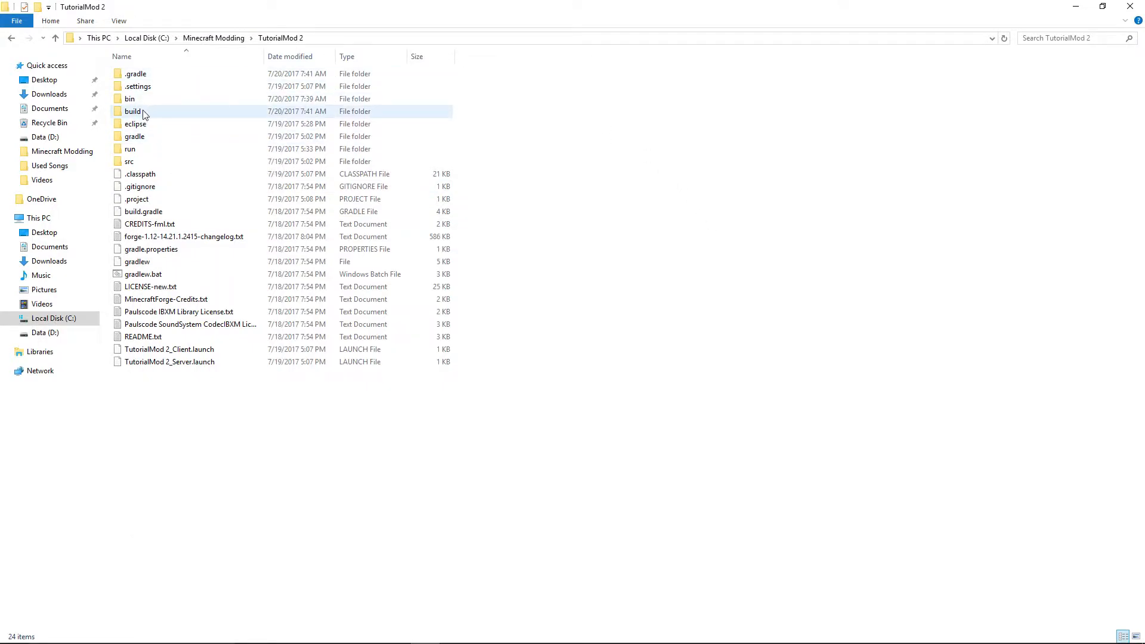
pyautogui.doubleClick(134, 111)
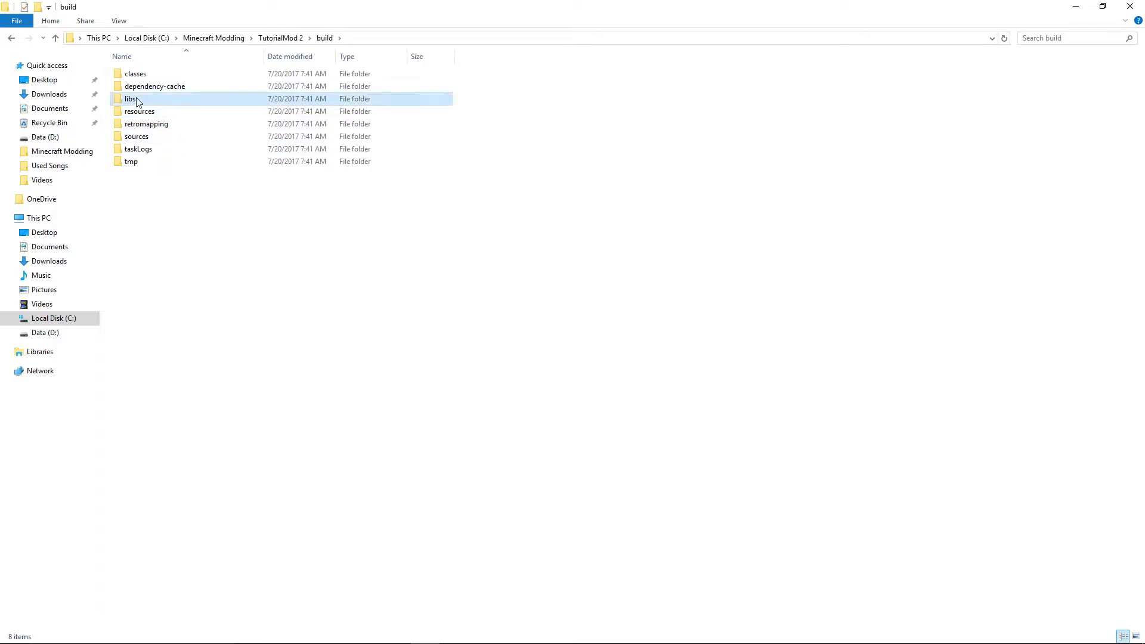
pyautogui.doubleClick(130, 99)
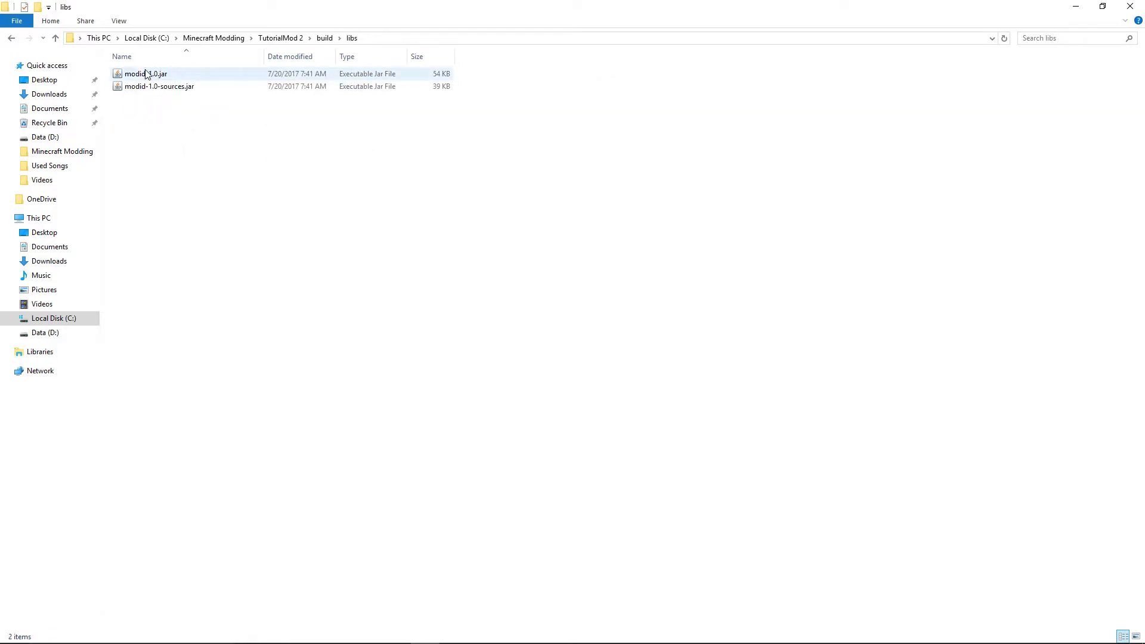
pyautogui.click(145, 74)
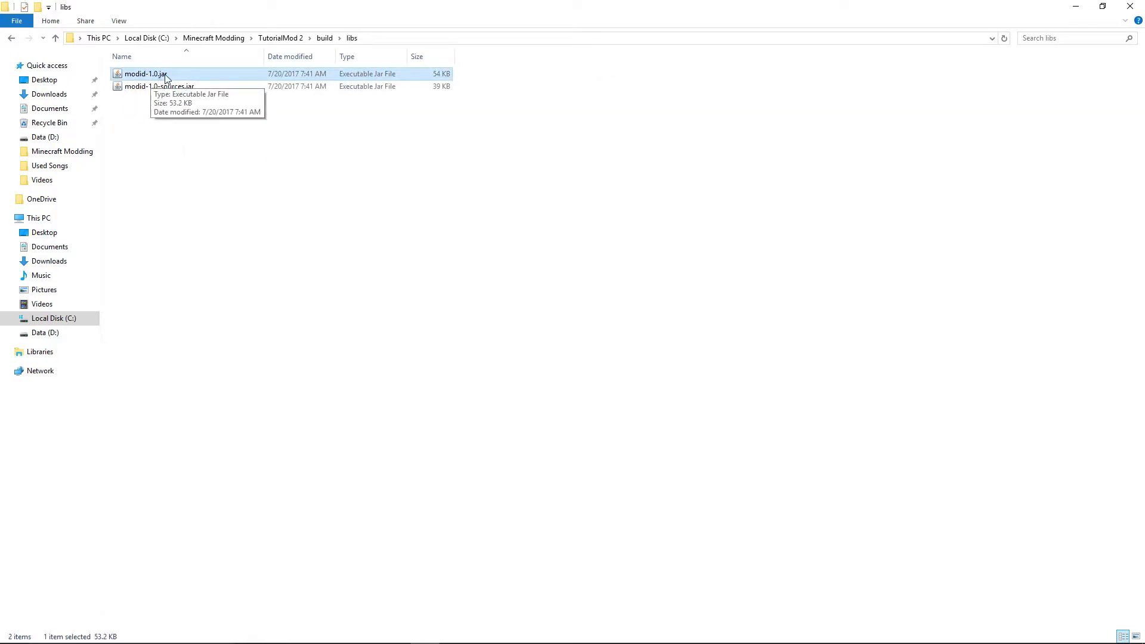
pyautogui.press('F2')
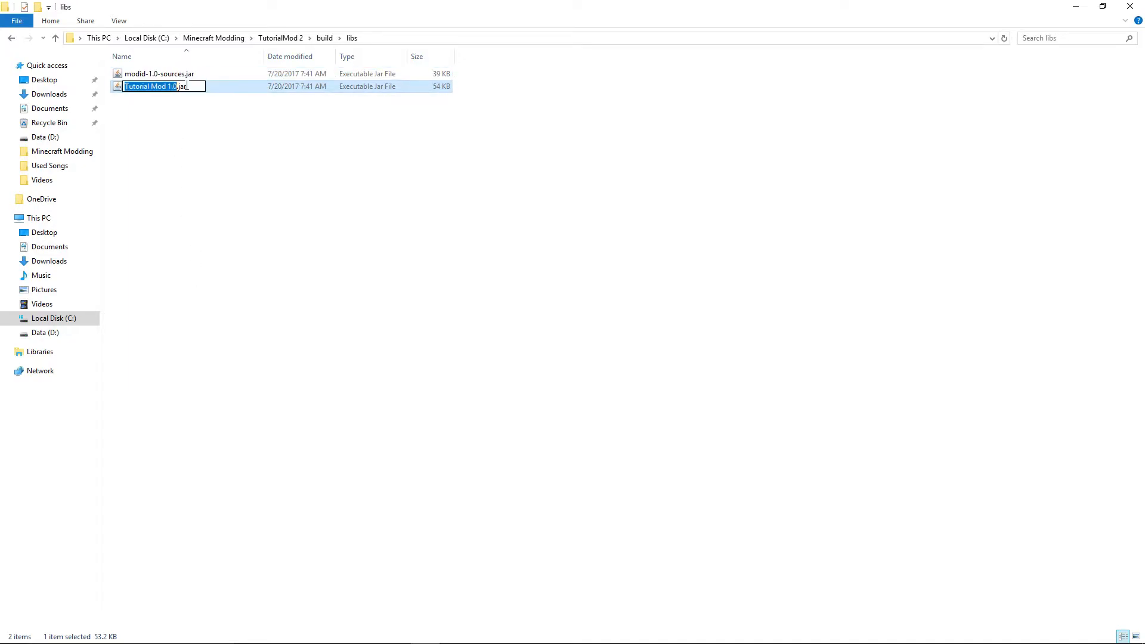
pyautogui.click(511, 38)
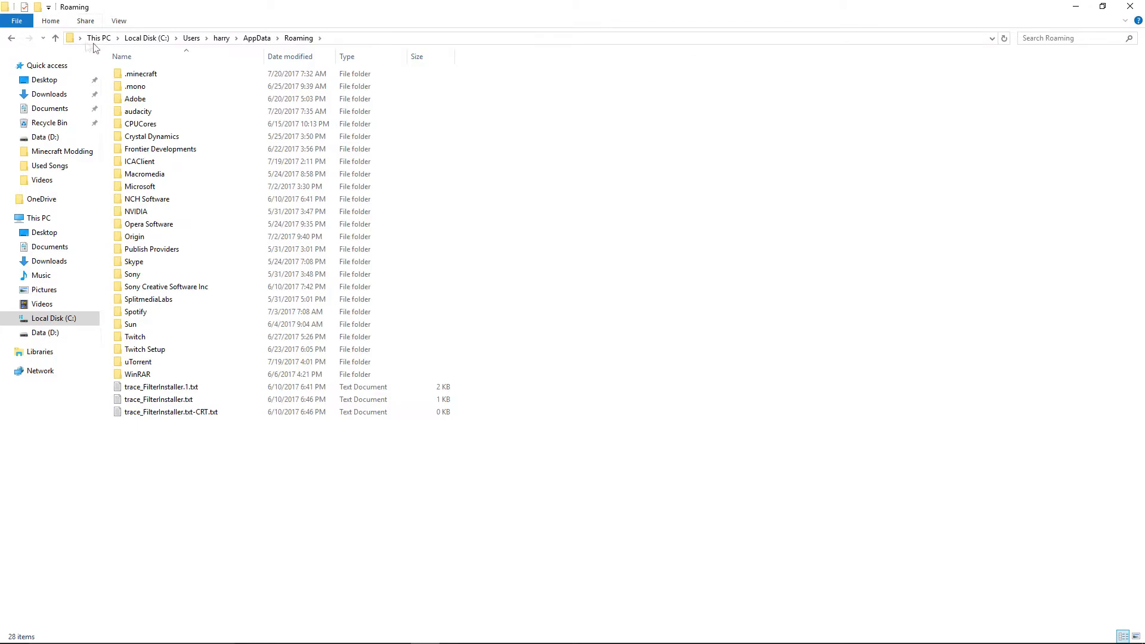
# Open the .minecraft folder and then its mods folder.
pyautogui.doubleClick(141, 73)
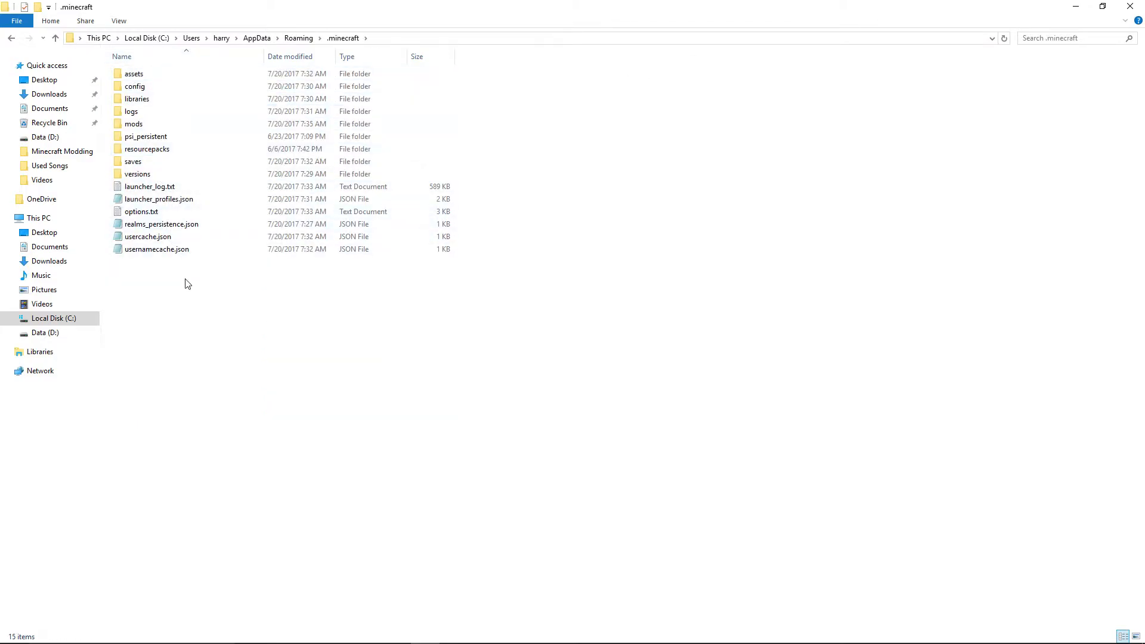
pyautogui.moveTo(176, 283)
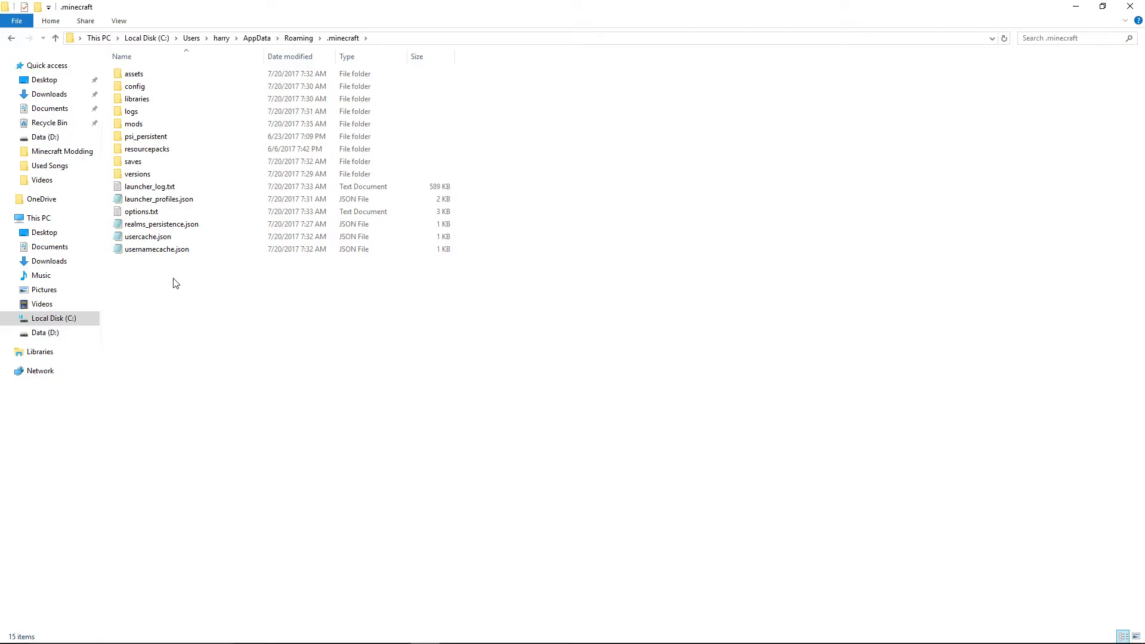
pyautogui.moveTo(236, 371)
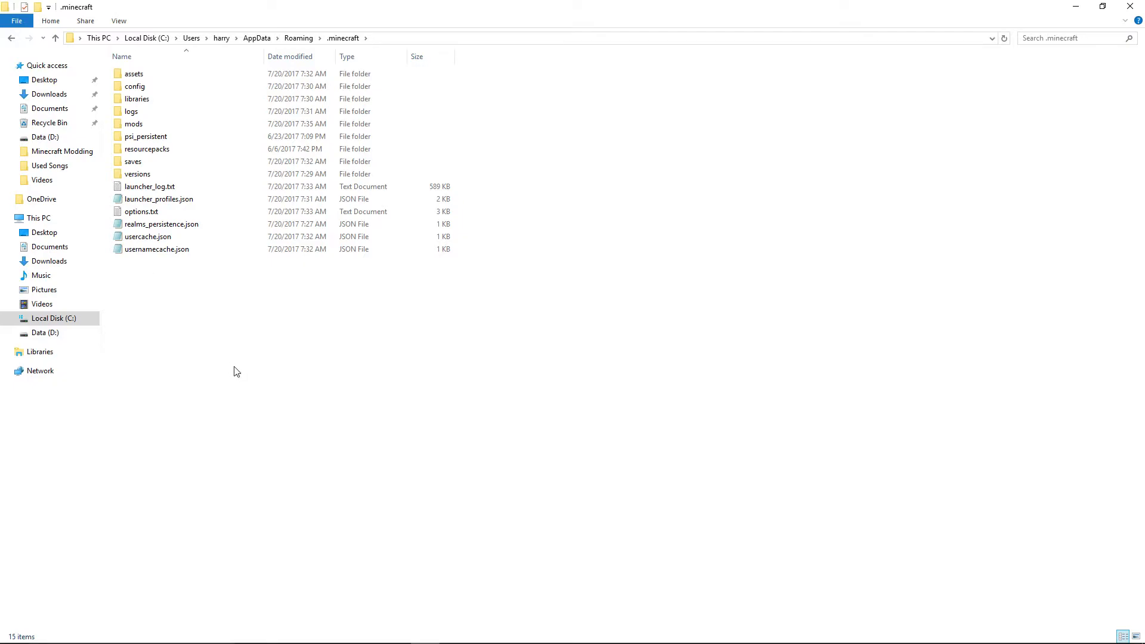
pyautogui.click(134, 123)
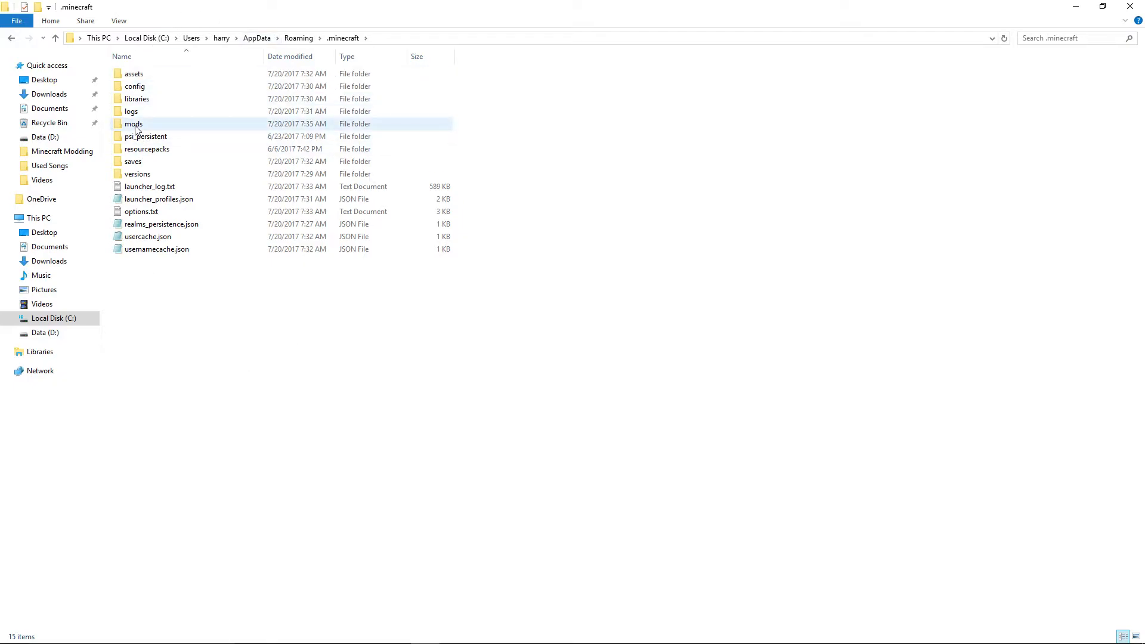
pyautogui.moveTo(133, 123)
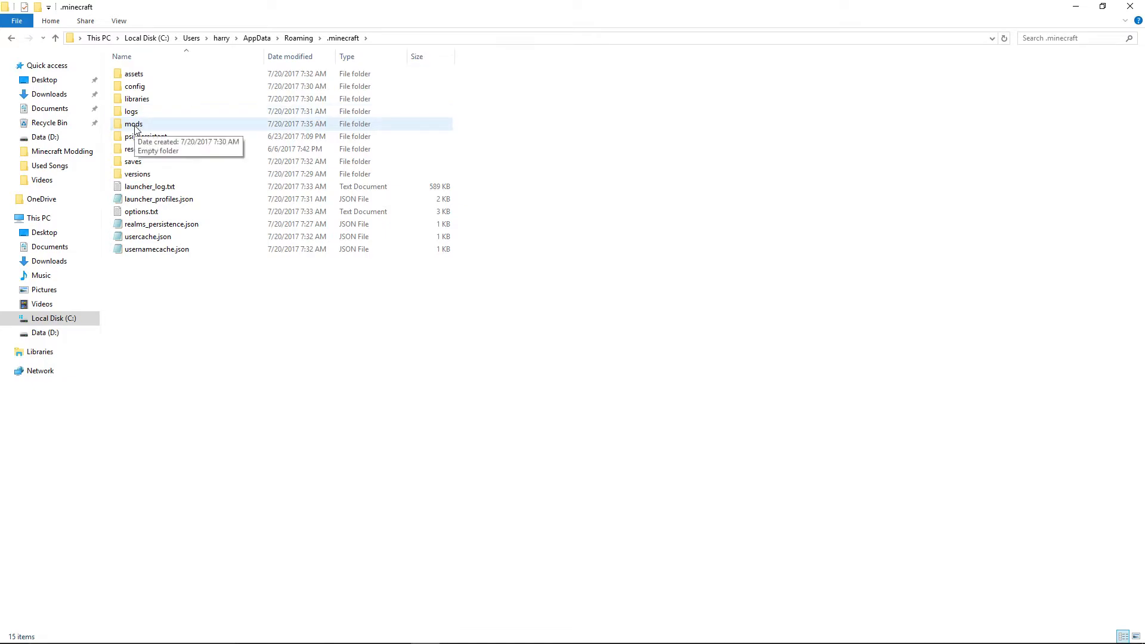
pyautogui.doubleClick(133, 123)
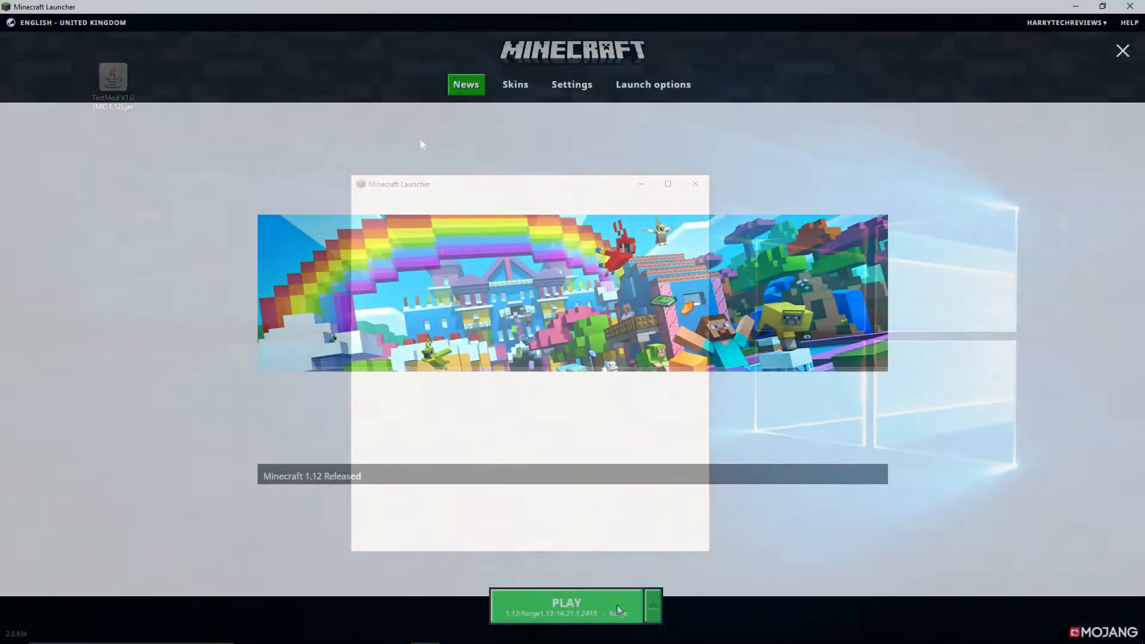
# Launch Forge Minecraft and review Tutorial Mod 1.0 - MC 1.12 in the mod list.
pyautogui.click(566, 603)
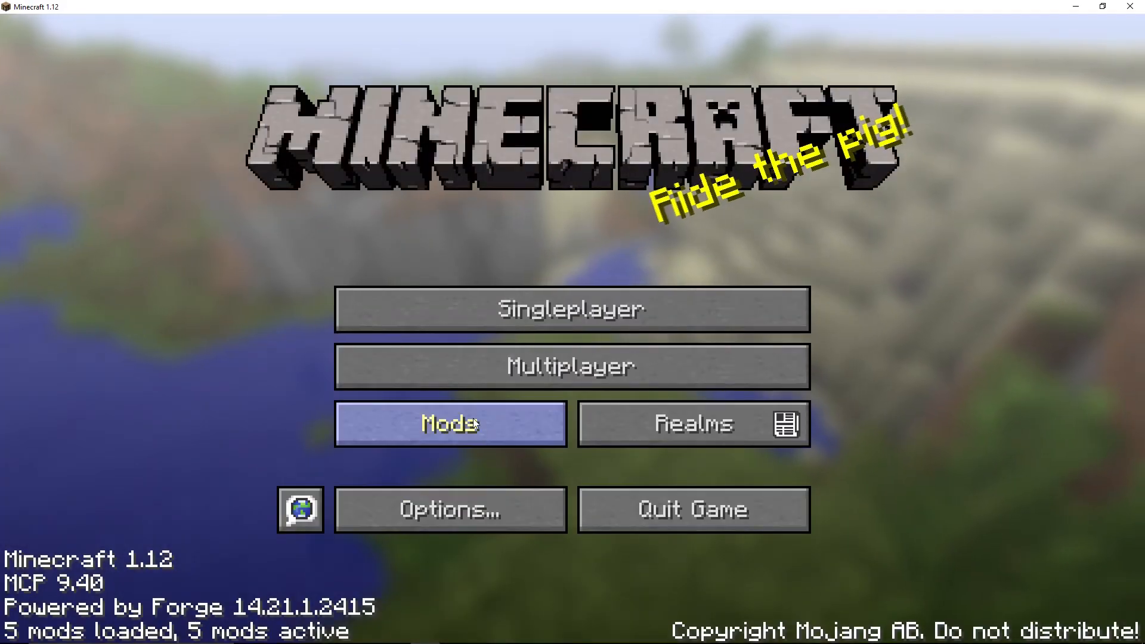
pyautogui.click(449, 423)
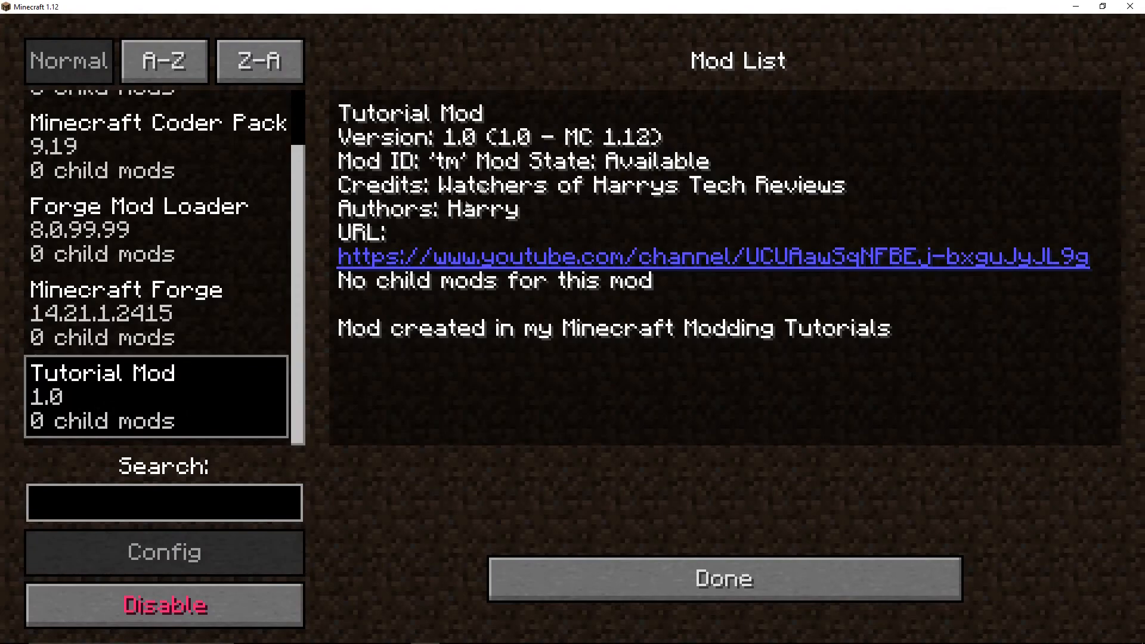
pyautogui.moveTo(626, 174)
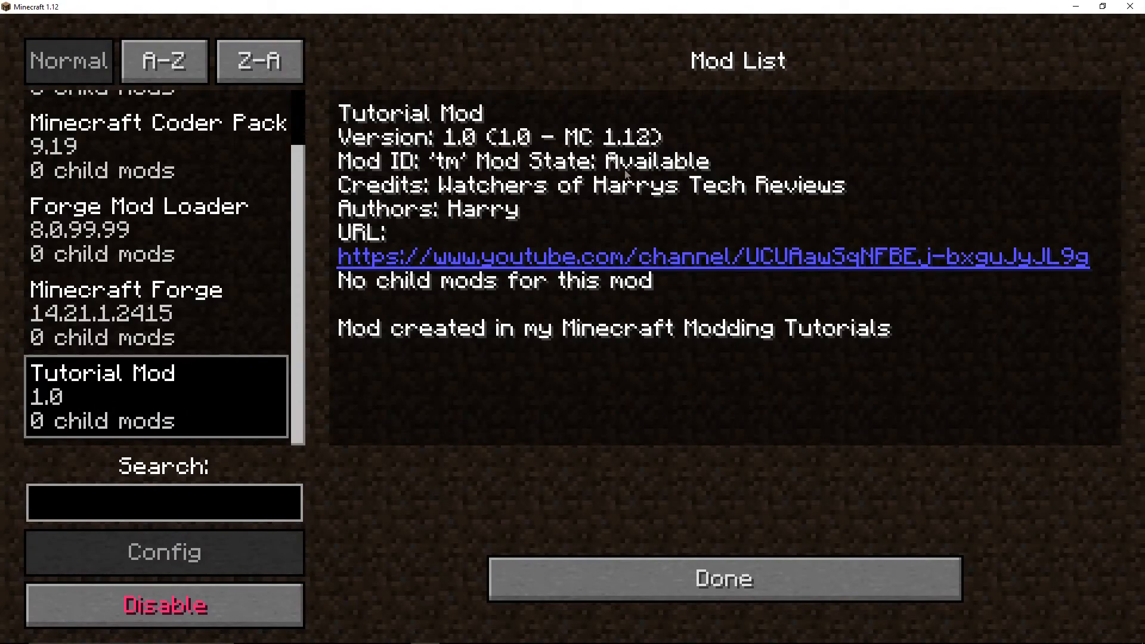
pyautogui.click(722, 579)
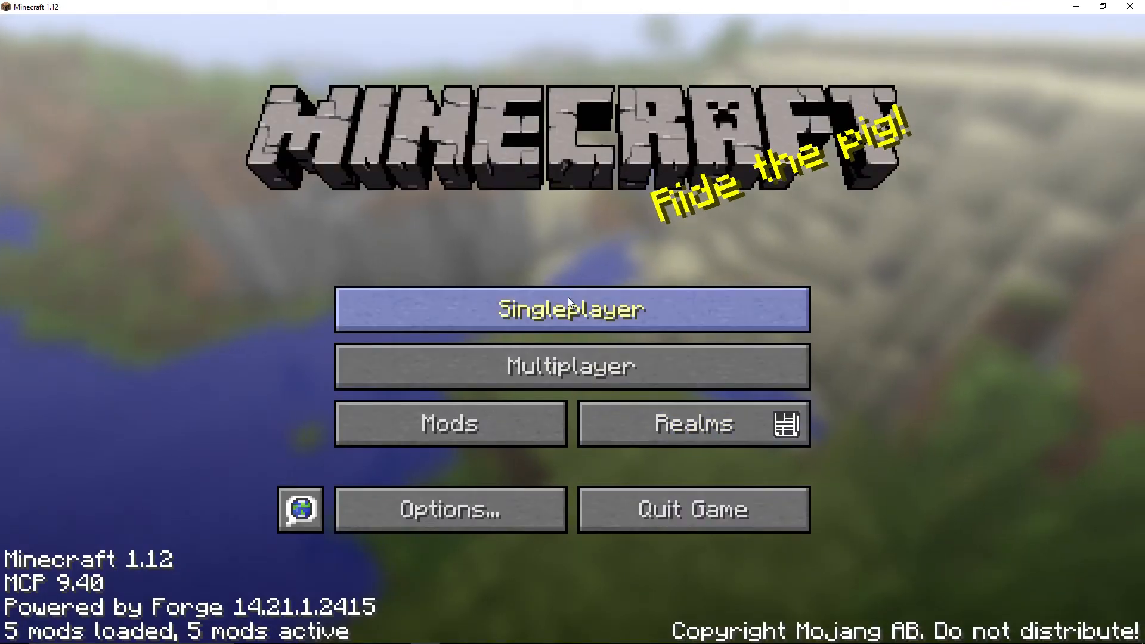
# Load the singleplayer world despite missing entries and grab two Tutorial Mod swords into the hotbar.
pyautogui.click(571, 308)
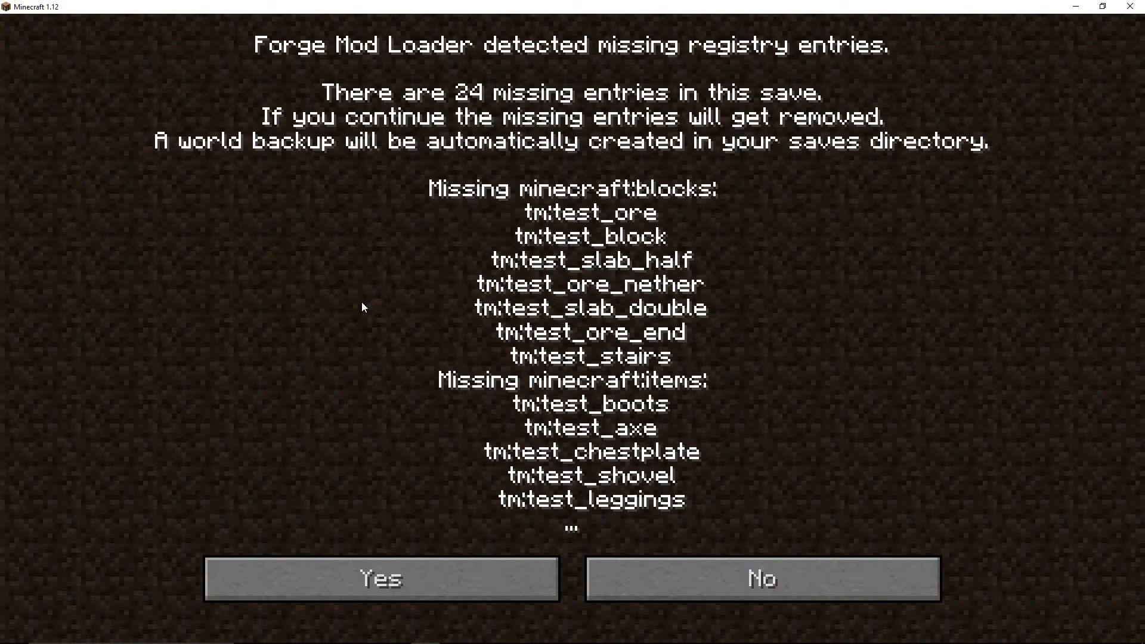
pyautogui.click(380, 578)
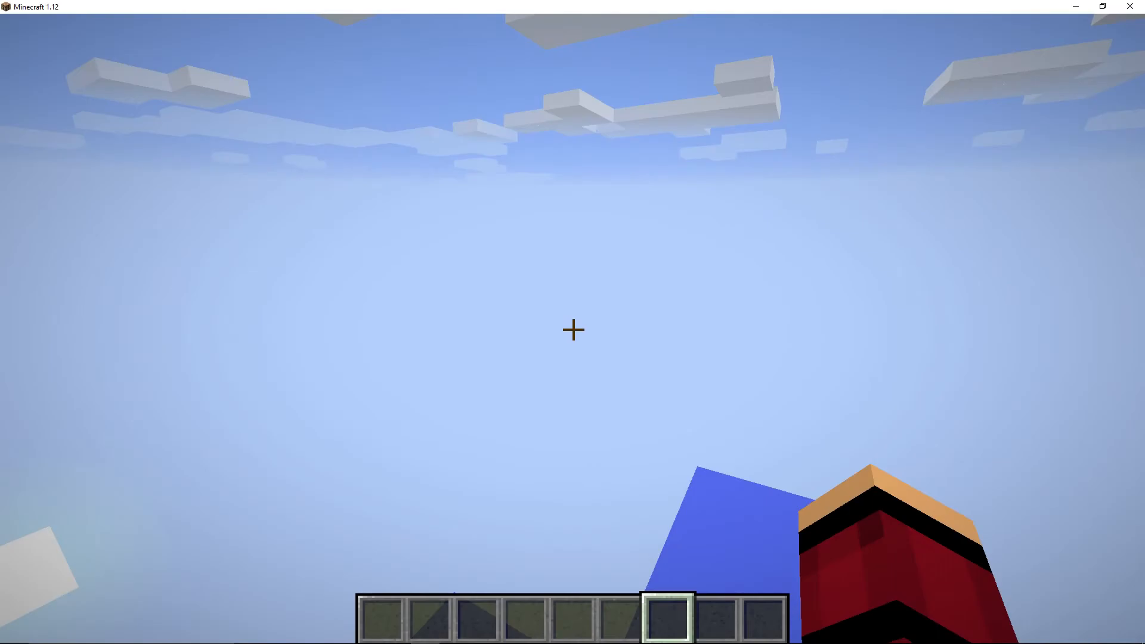
pyautogui.press('e')
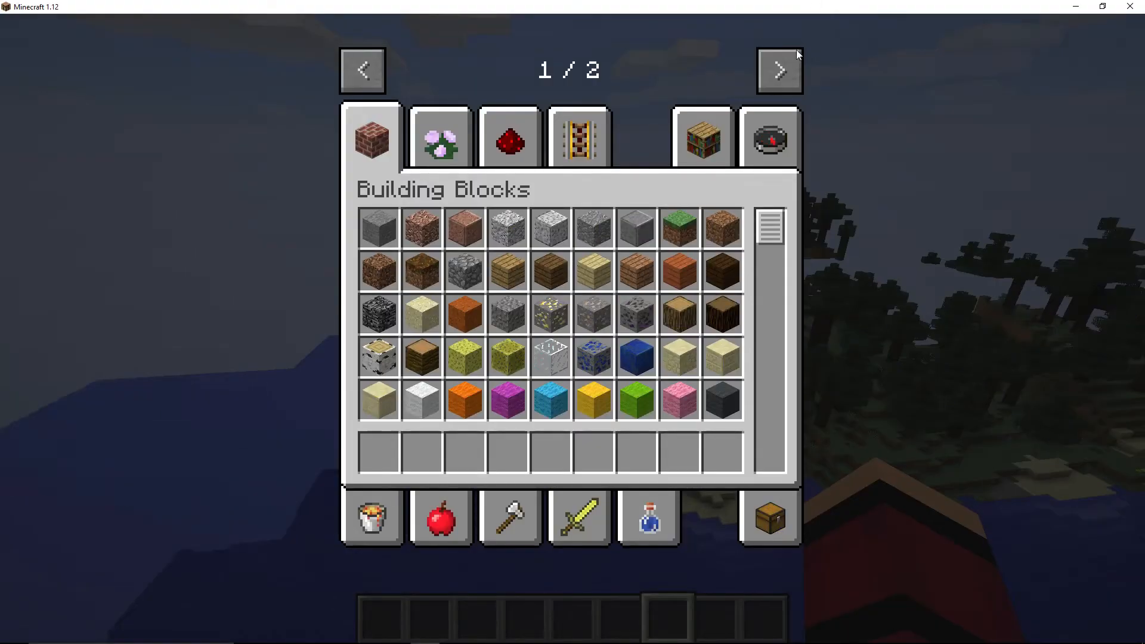
pyautogui.click(778, 71)
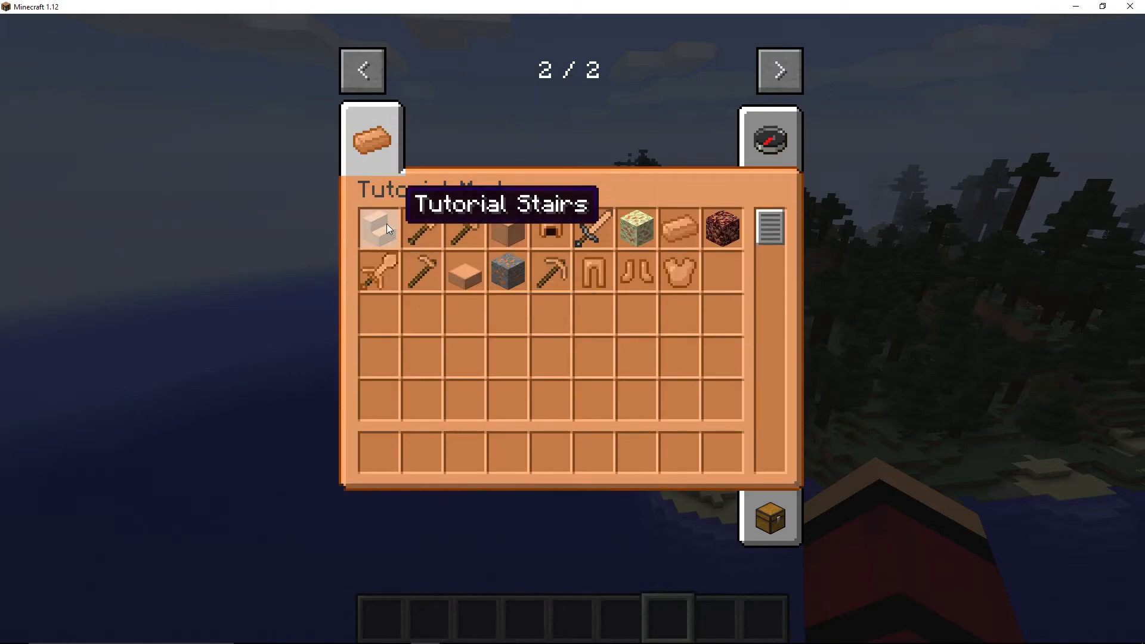
pyautogui.moveTo(637, 272)
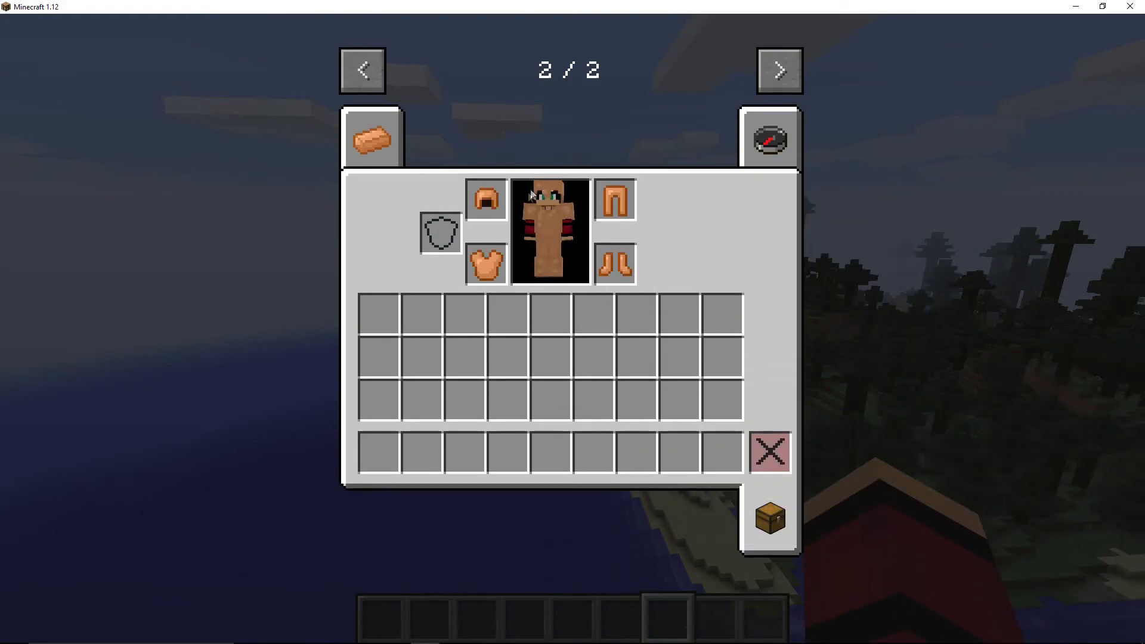
pyautogui.click(371, 138)
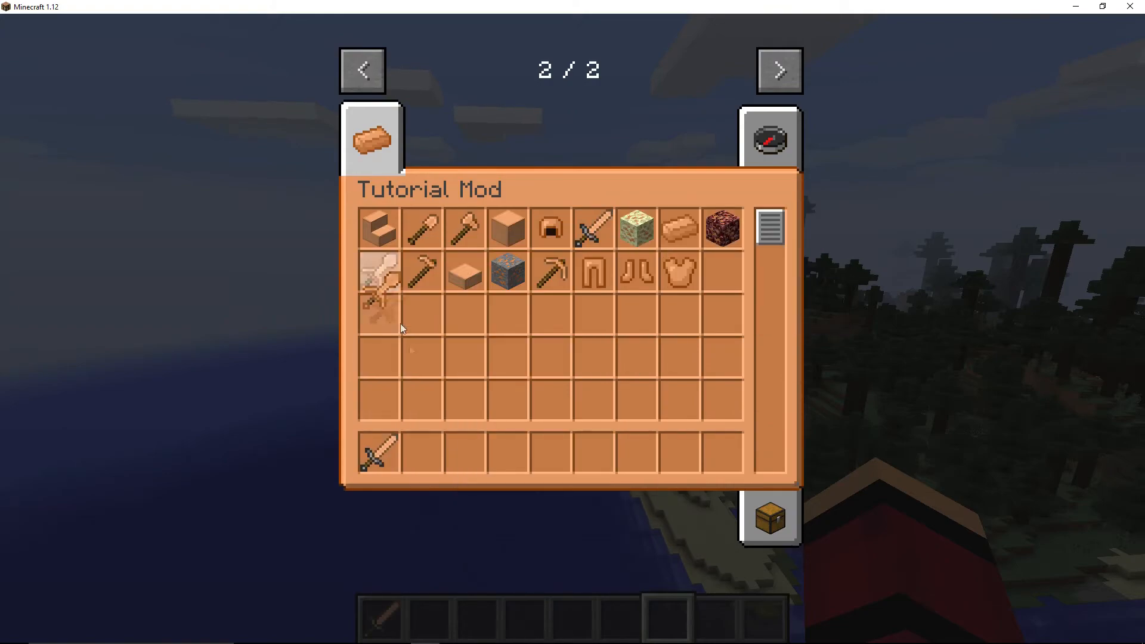
pyautogui.press('Escape')
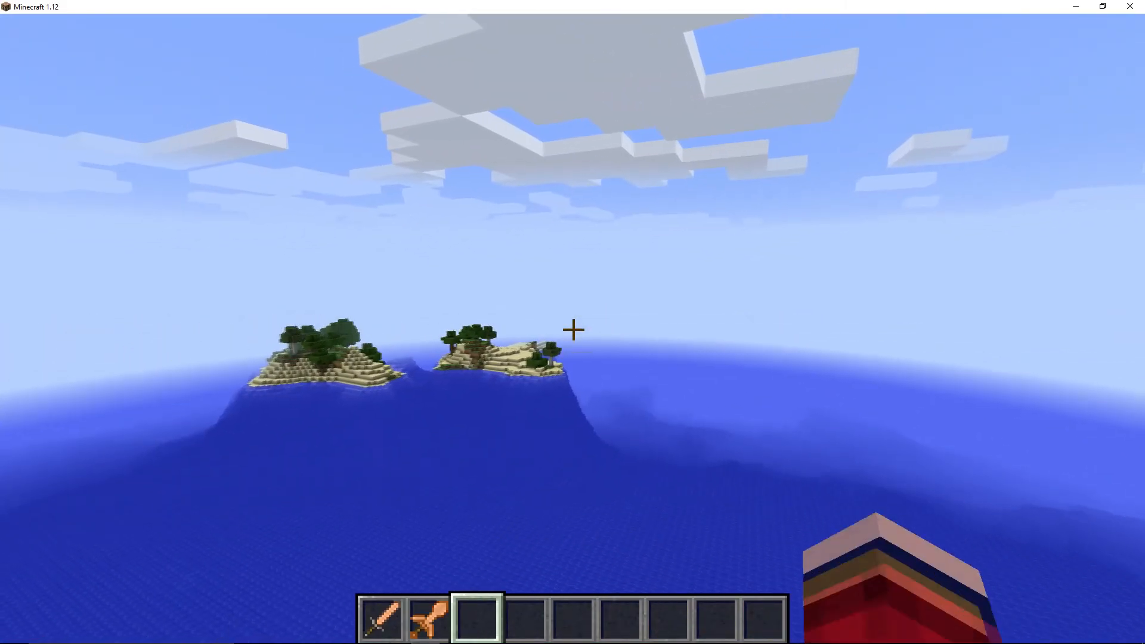
pyautogui.moveTo(573, 329)
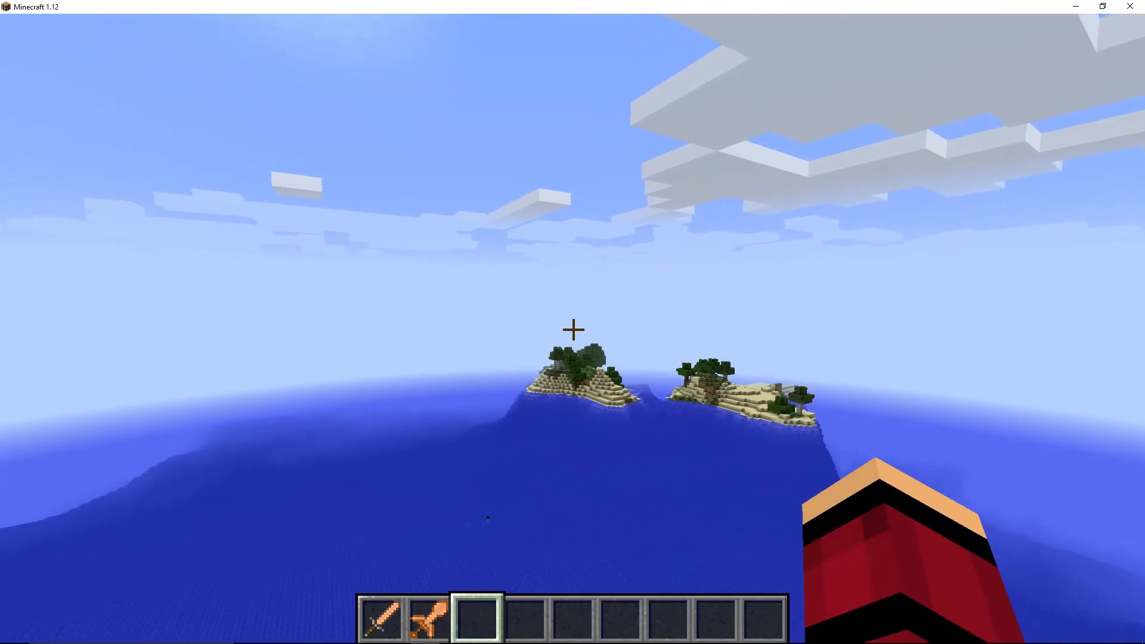